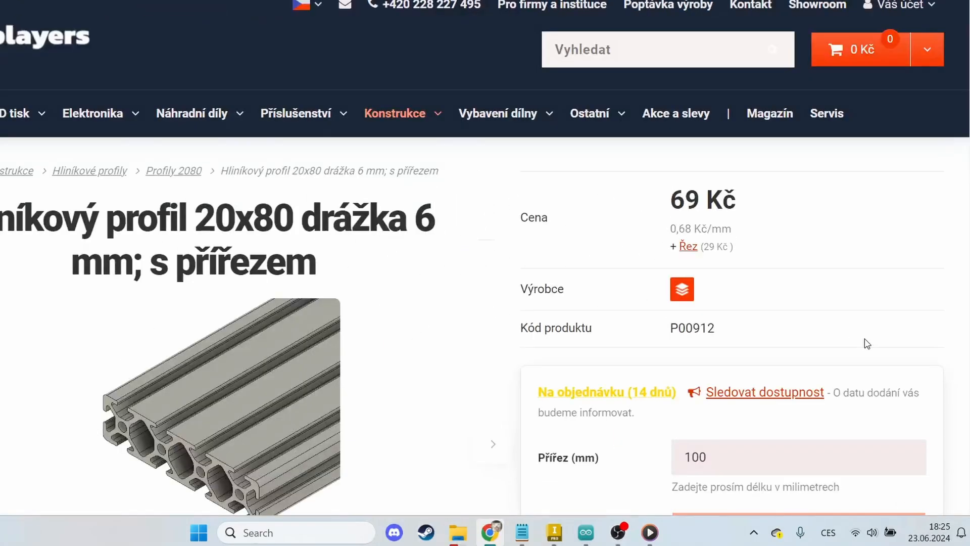
- Add a 235 mm cut of the 20x80 aluminium profile to the cart and dismiss the confirmation
text(230)
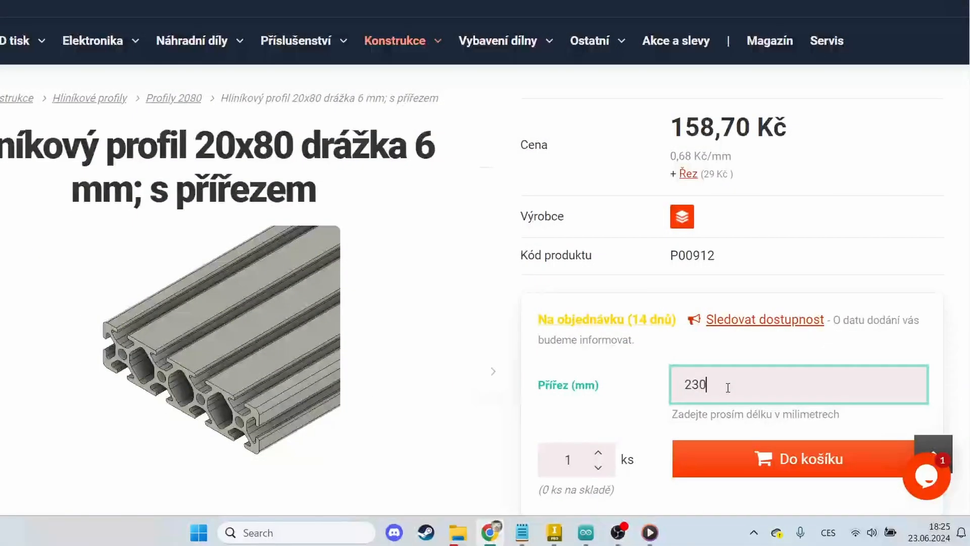
click(799, 459)
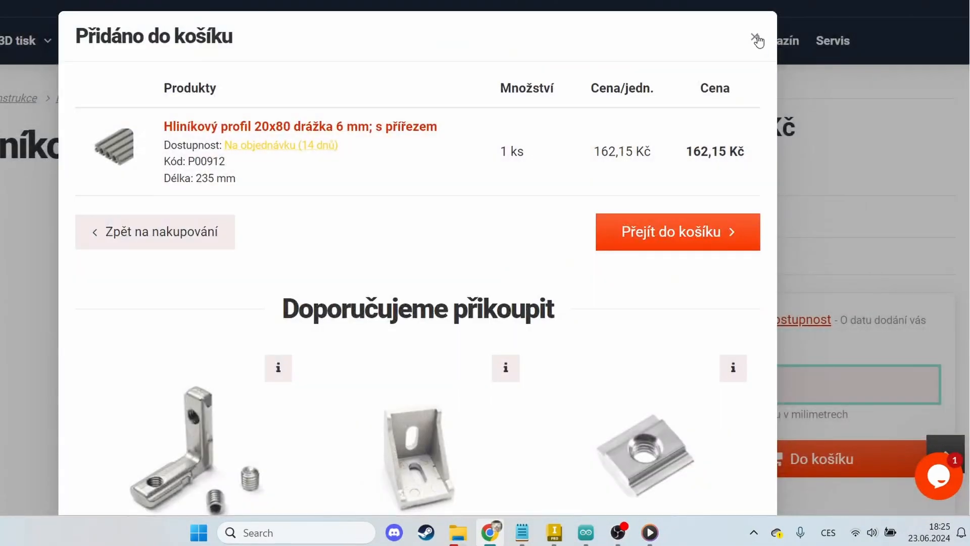
click(756, 38)
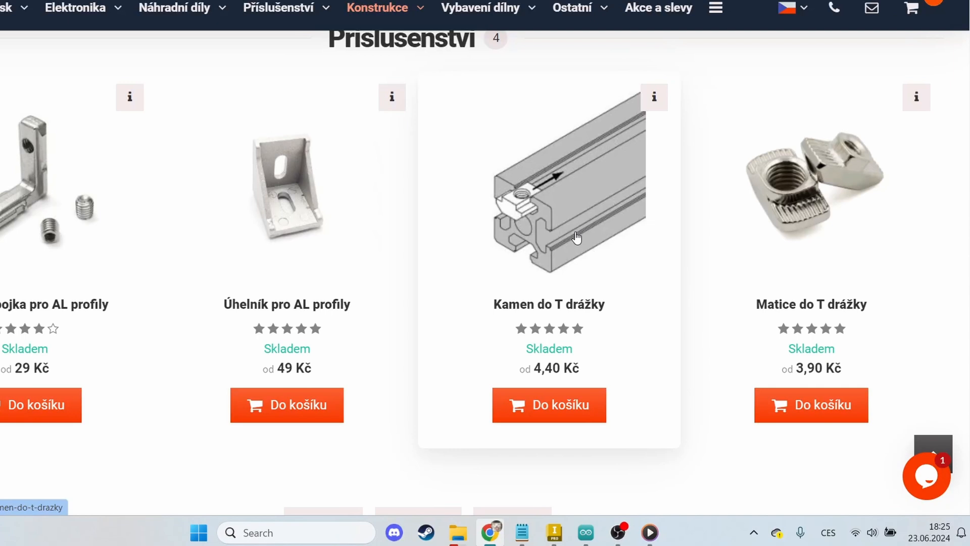